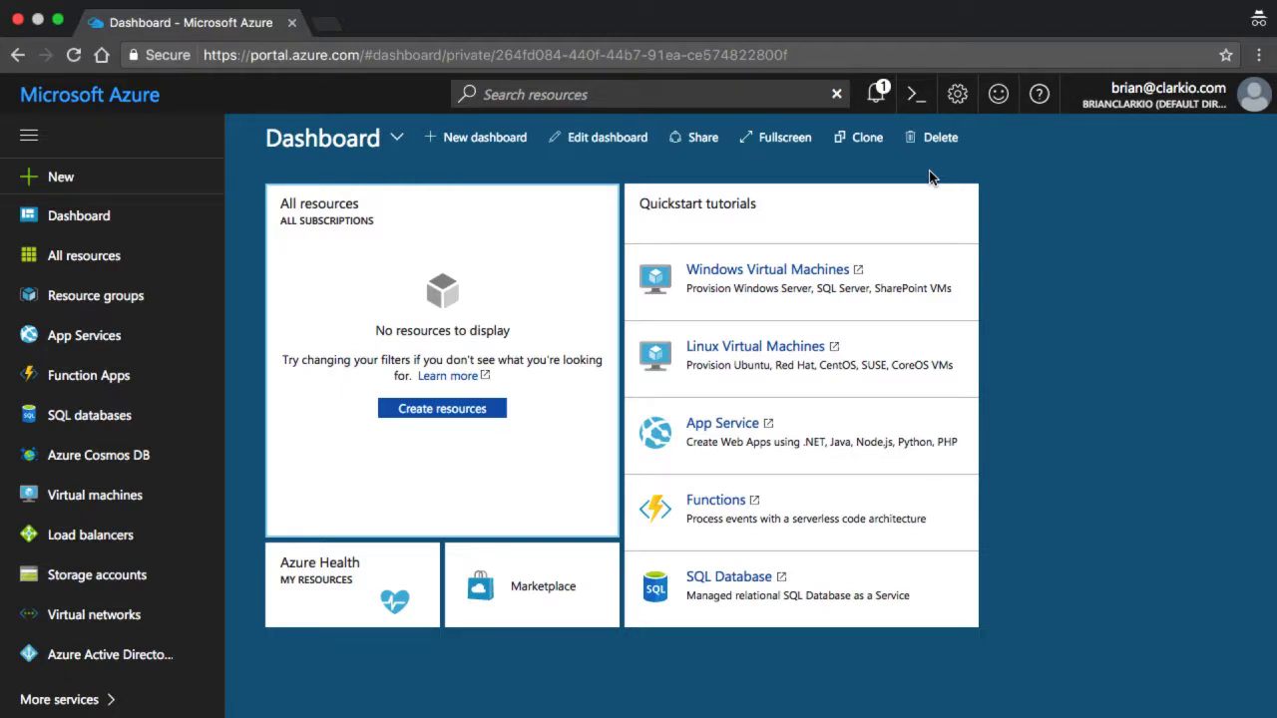
mouse_move(100, 376)
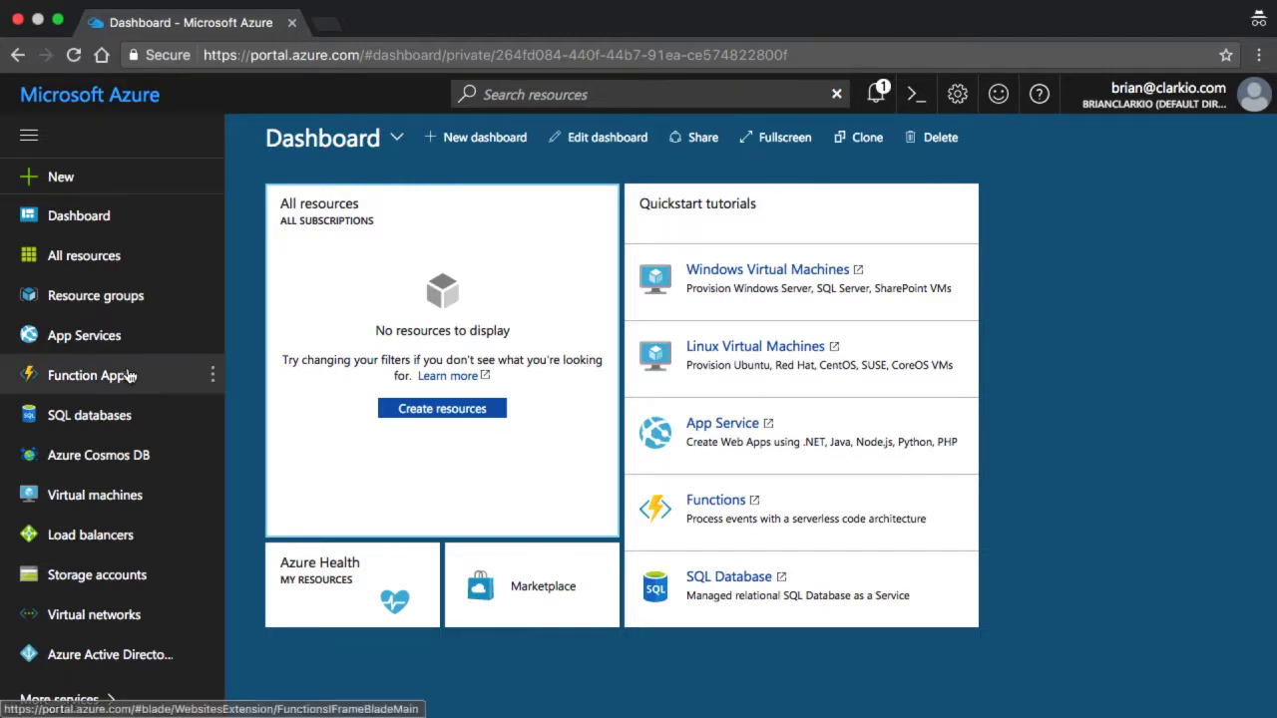
- From the App Services list, start creating a new App Service via the Web App offering
click(84, 335)
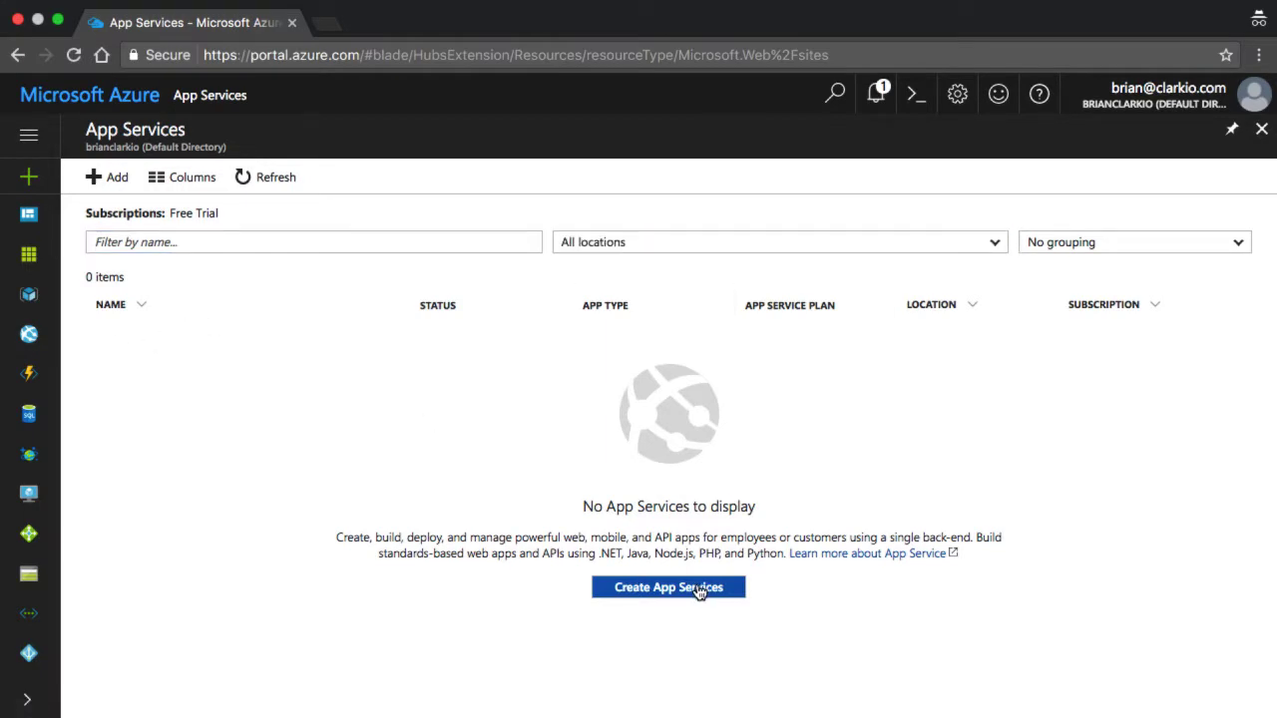
click(671, 586)
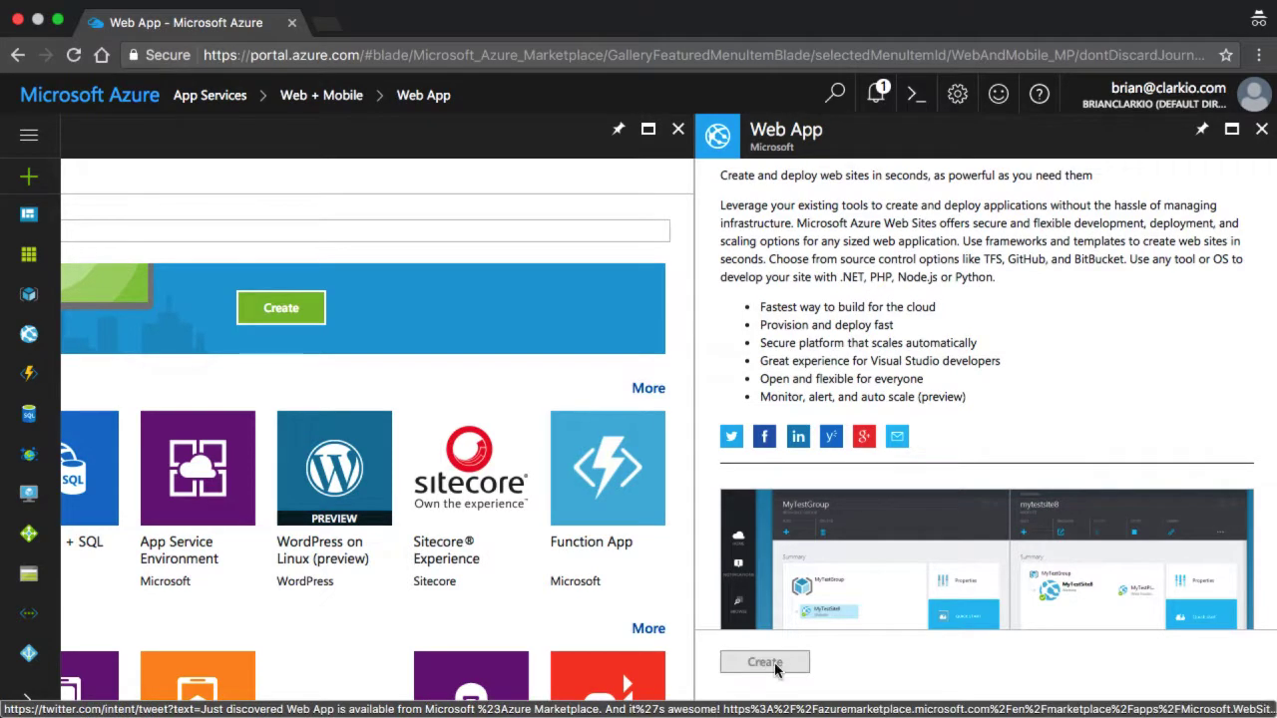
- Name the new web app 'testing-simple-node1', keeping Resource Group as Create new with the same name
click(762, 662)
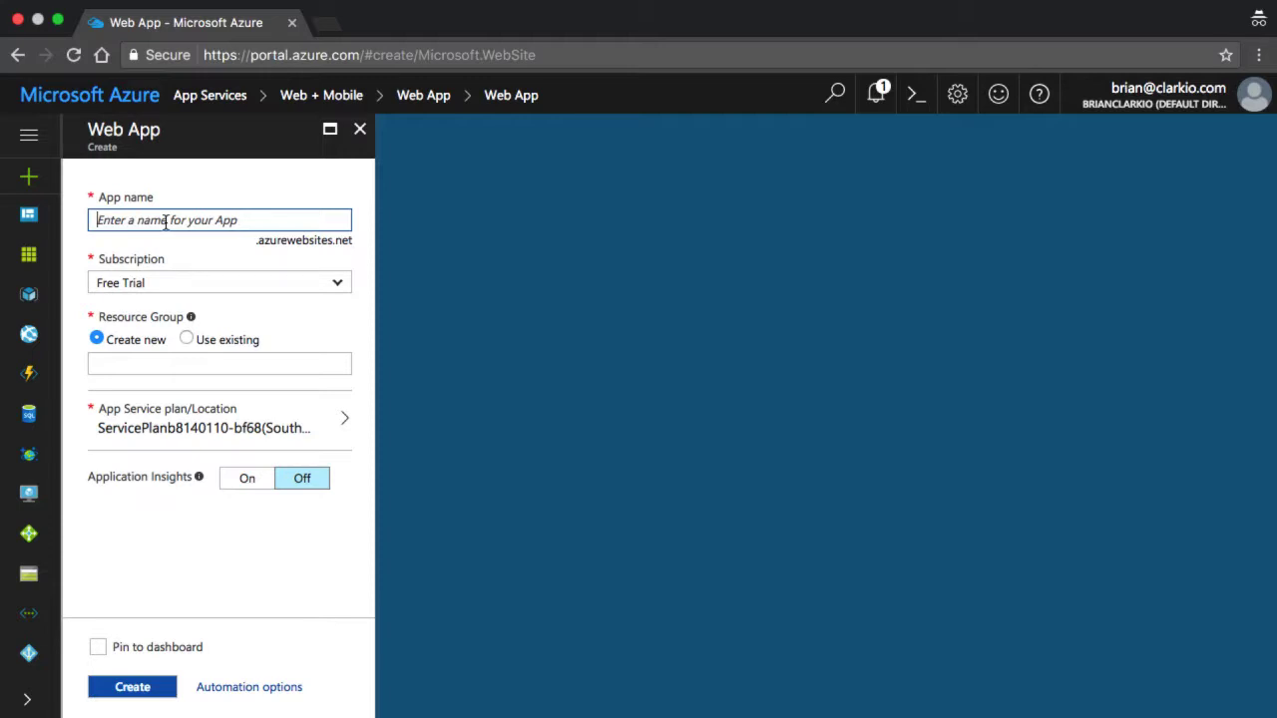
text(testing-)
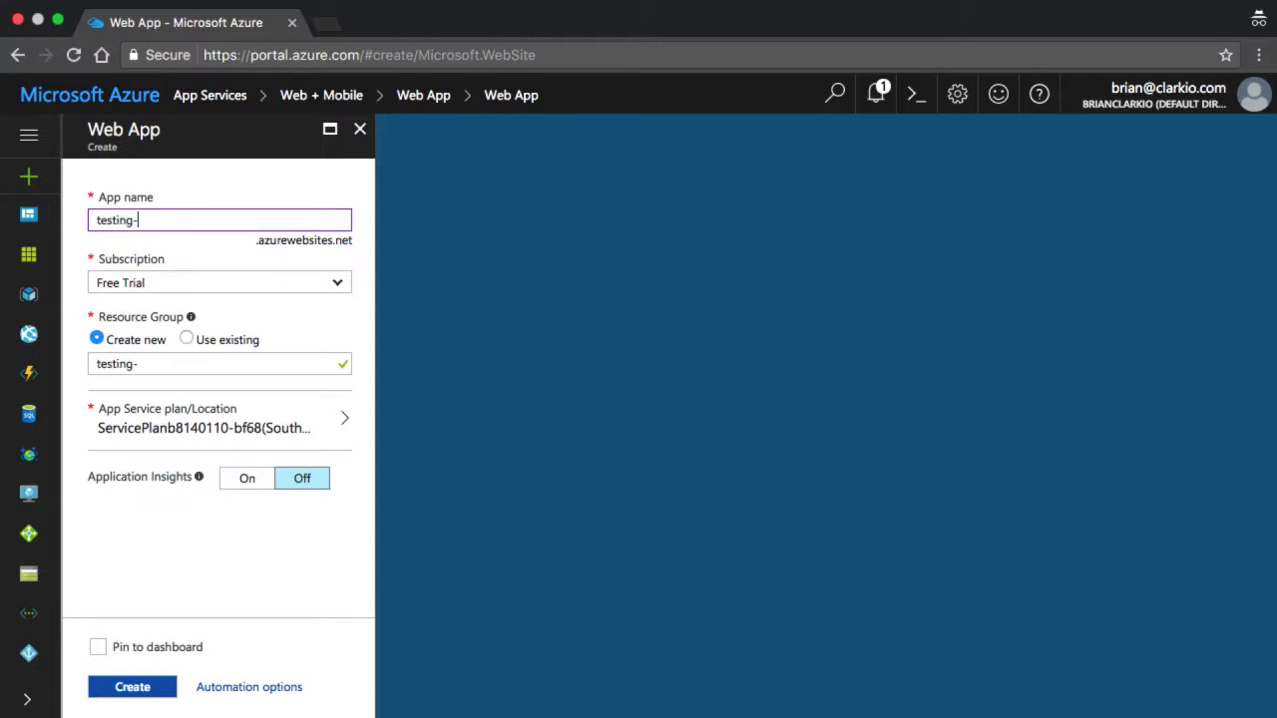
text(simple-node1)
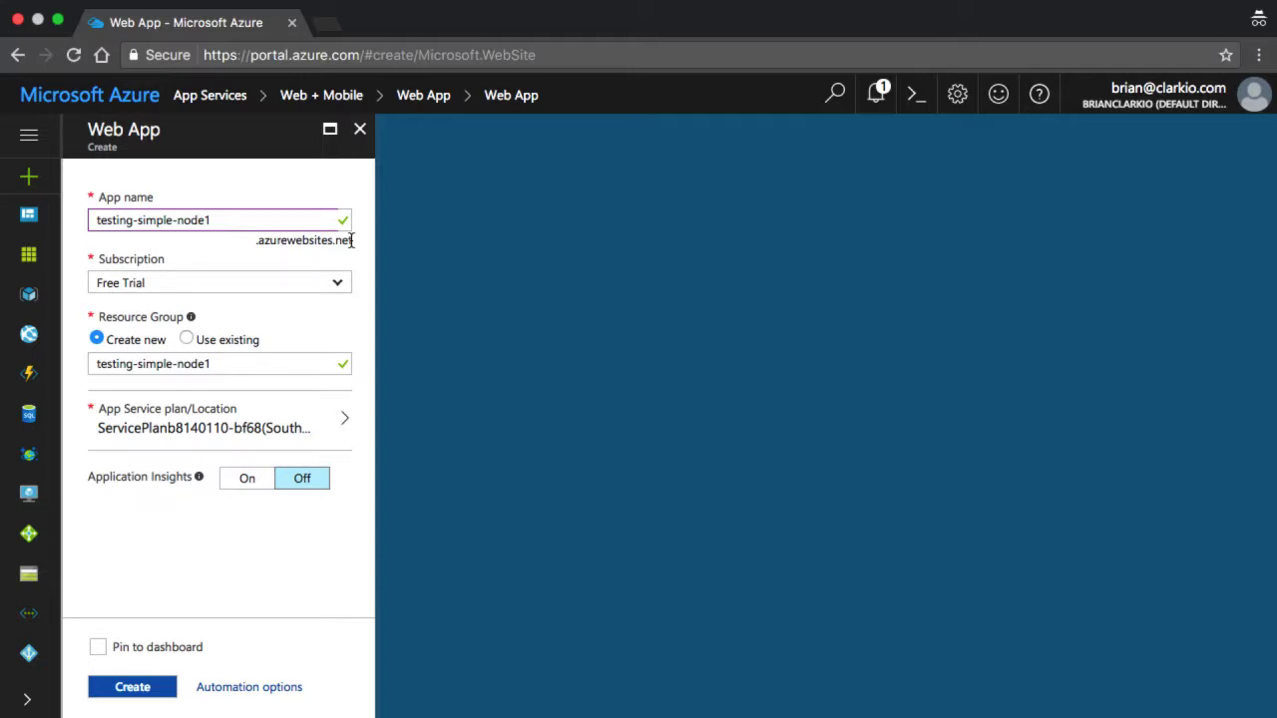
mouse_move(125, 329)
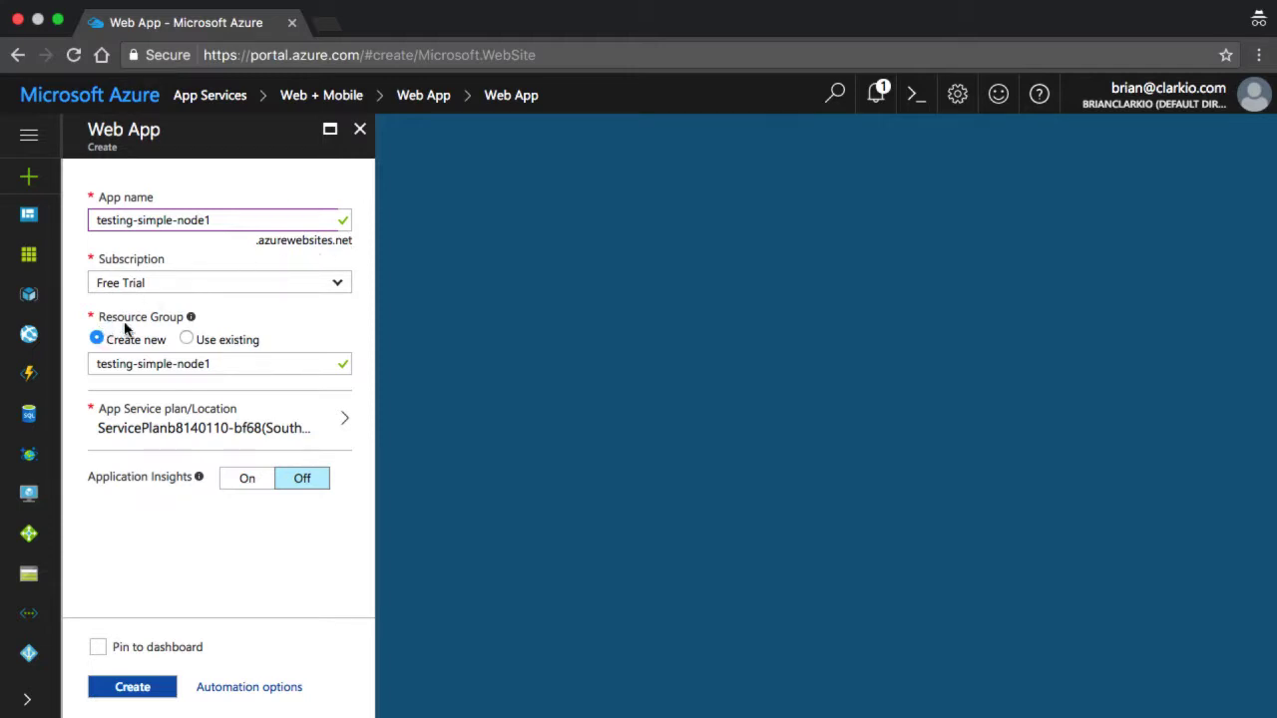
mouse_move(184, 307)
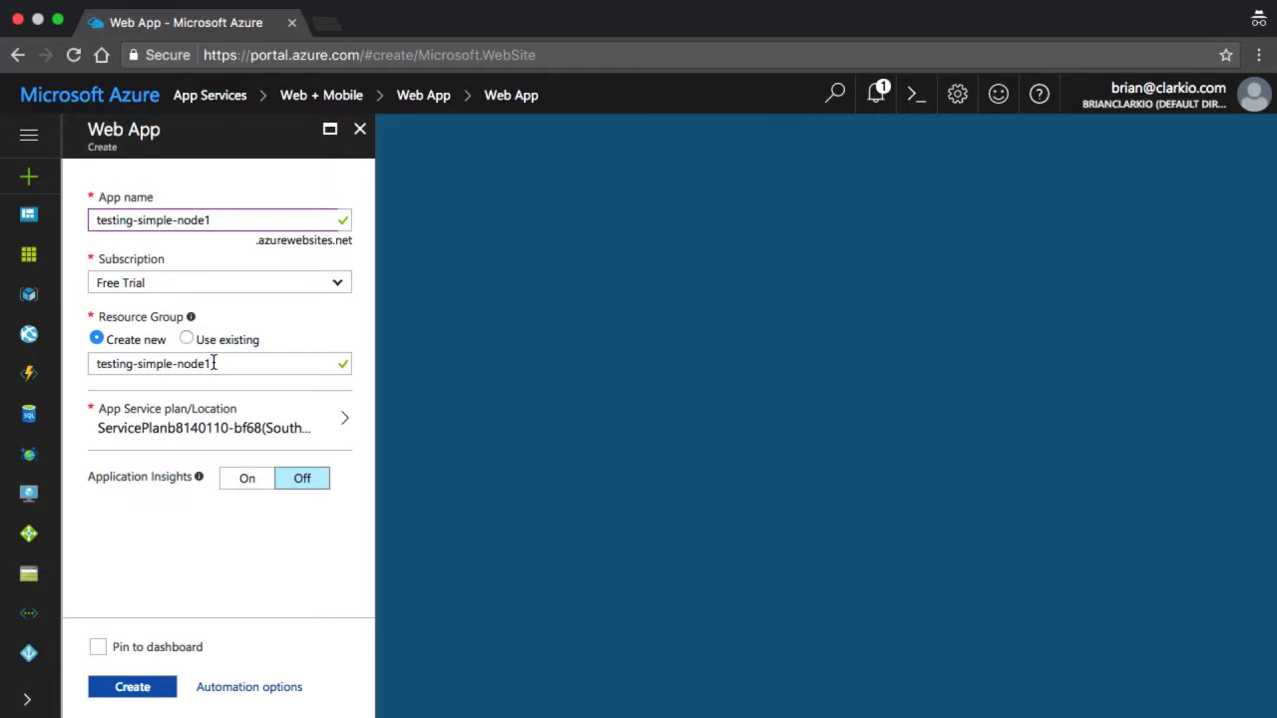
mouse_move(227, 425)
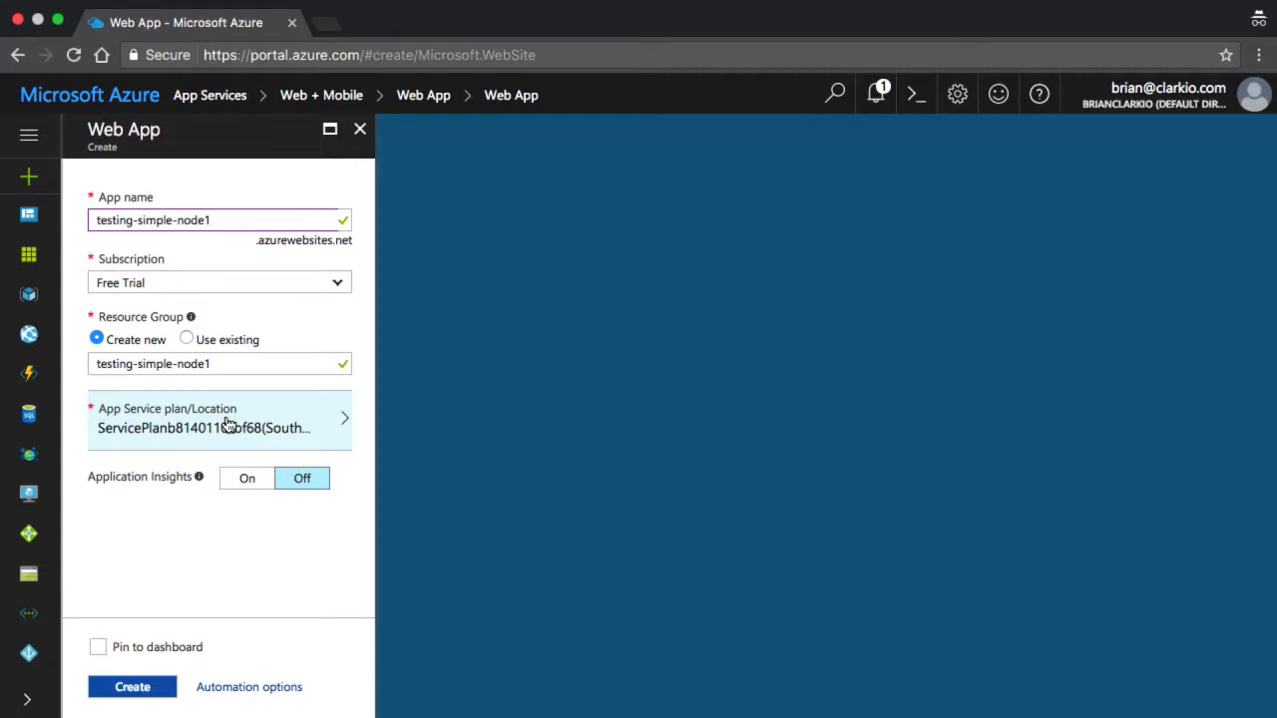
- Review the App Service plan and location, pin to dashboard, and submit the web app for deployment
click(219, 419)
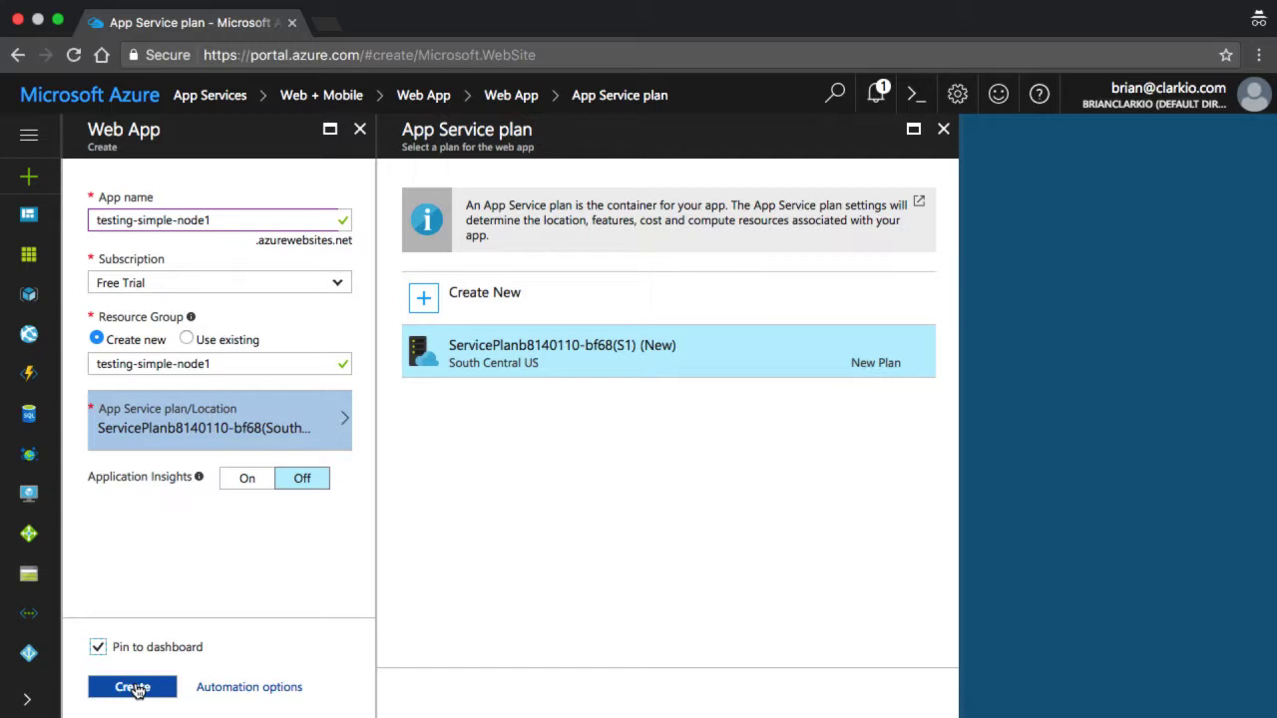
click(132, 686)
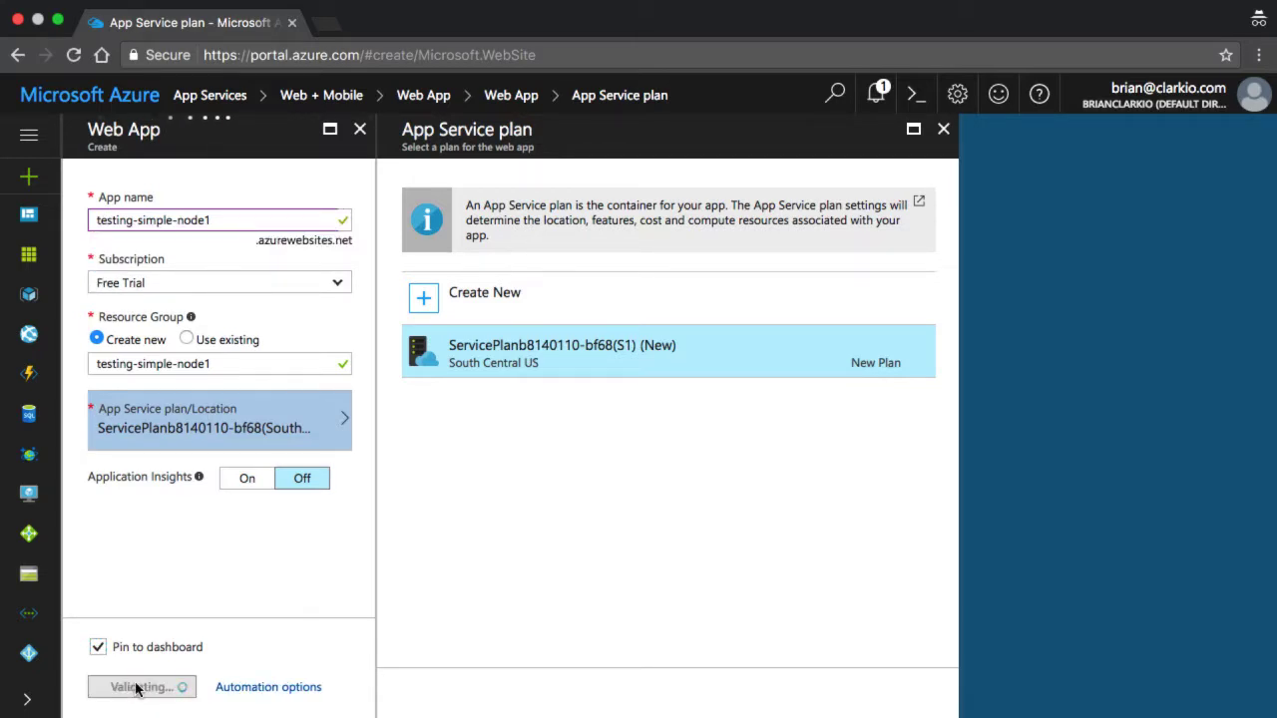
click(140, 686)
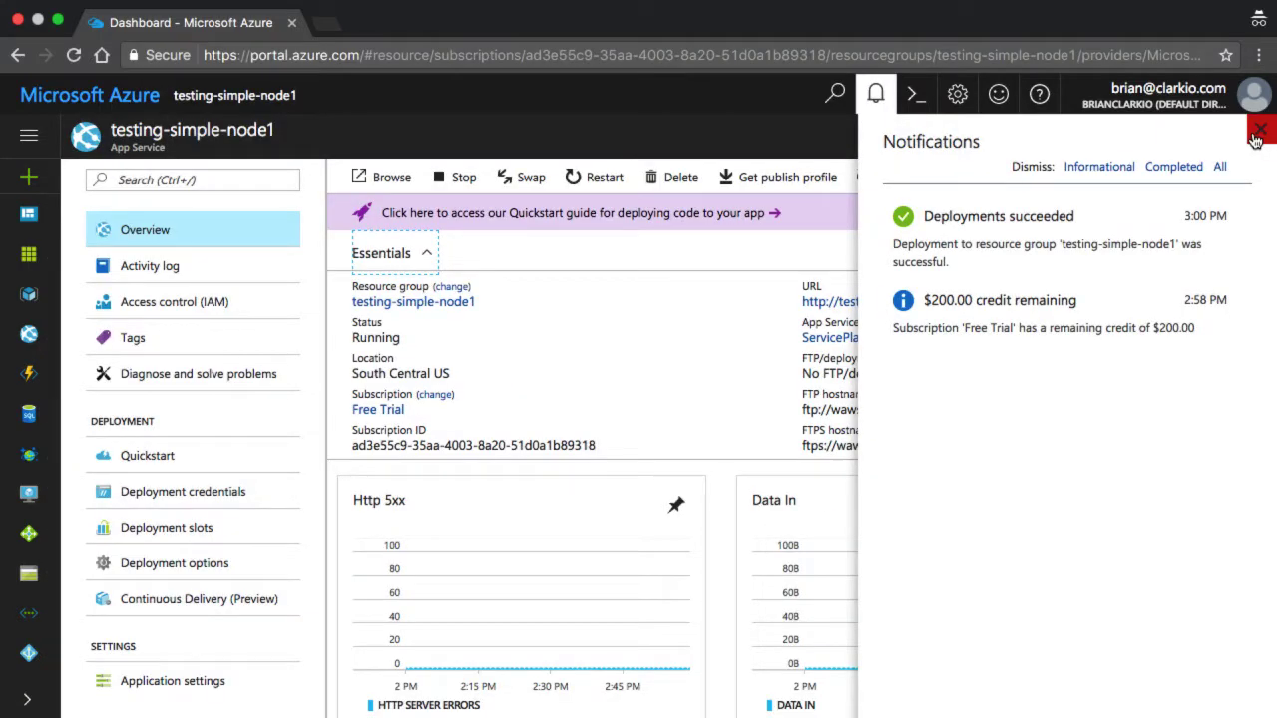
- Dismiss the deployment notifications and browse to the live testing-simple-node1 site in a new tab
click(1257, 129)
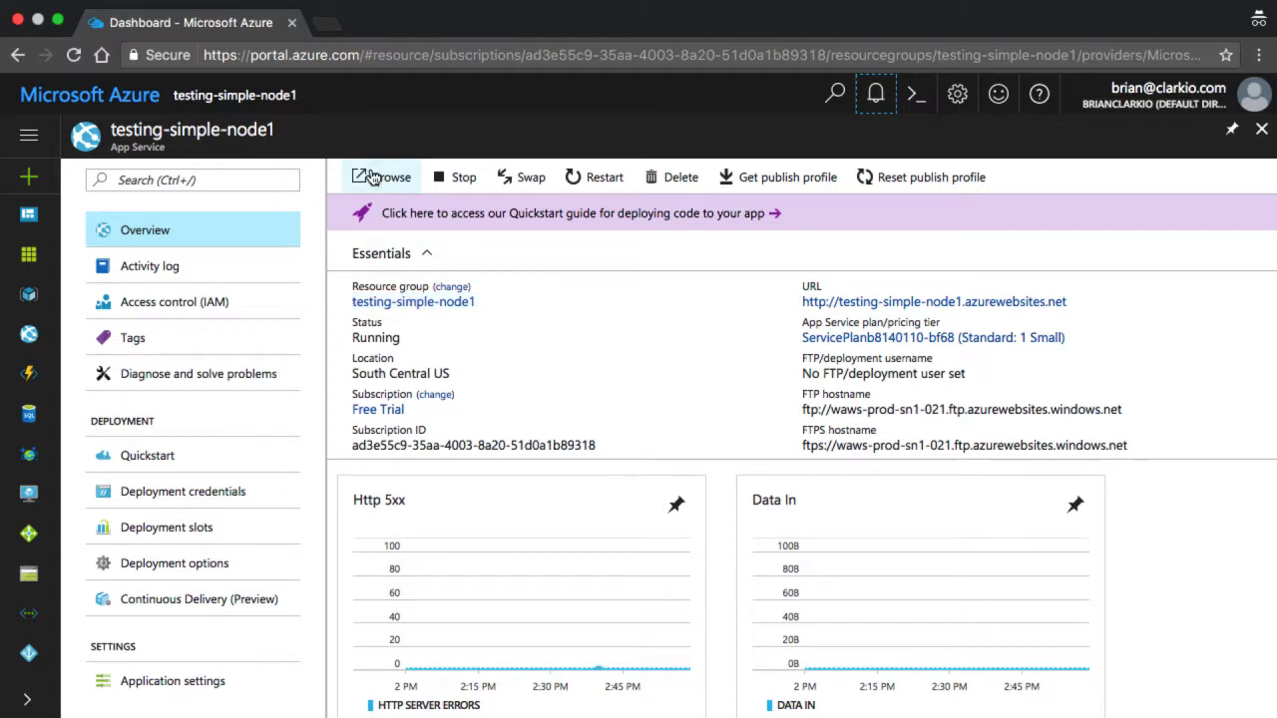
mouse_move(375, 176)
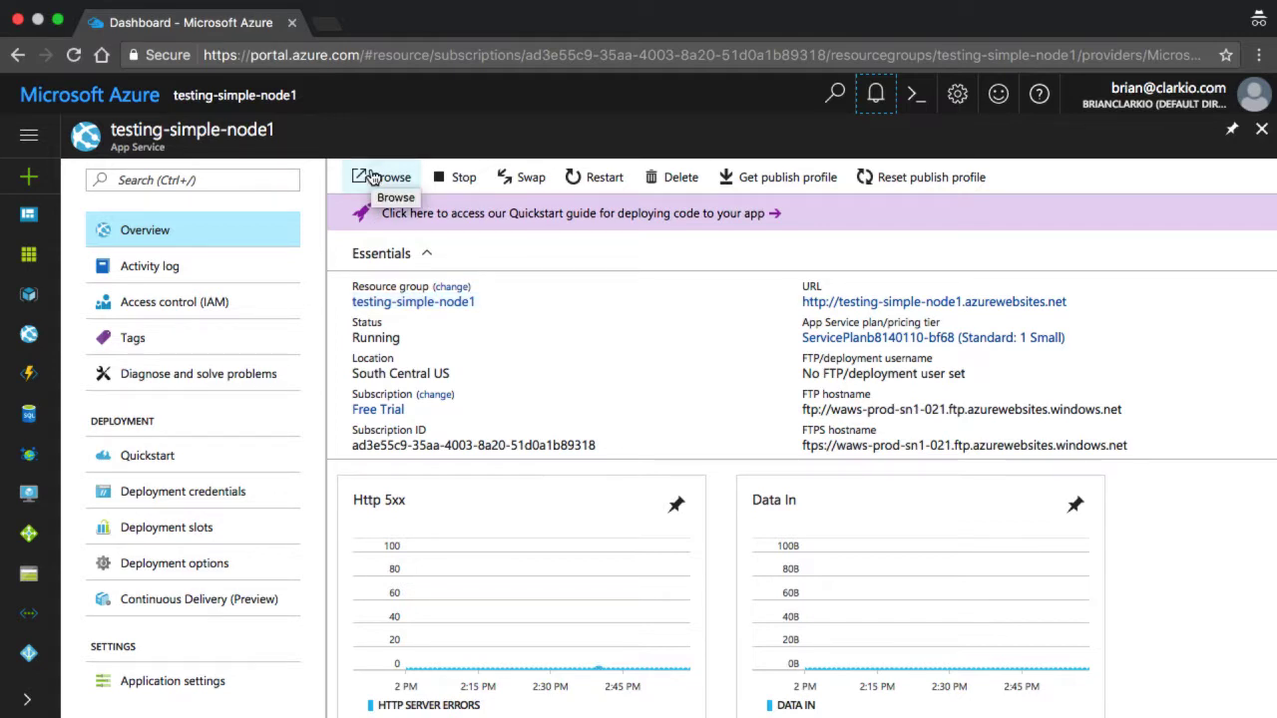
click(381, 176)
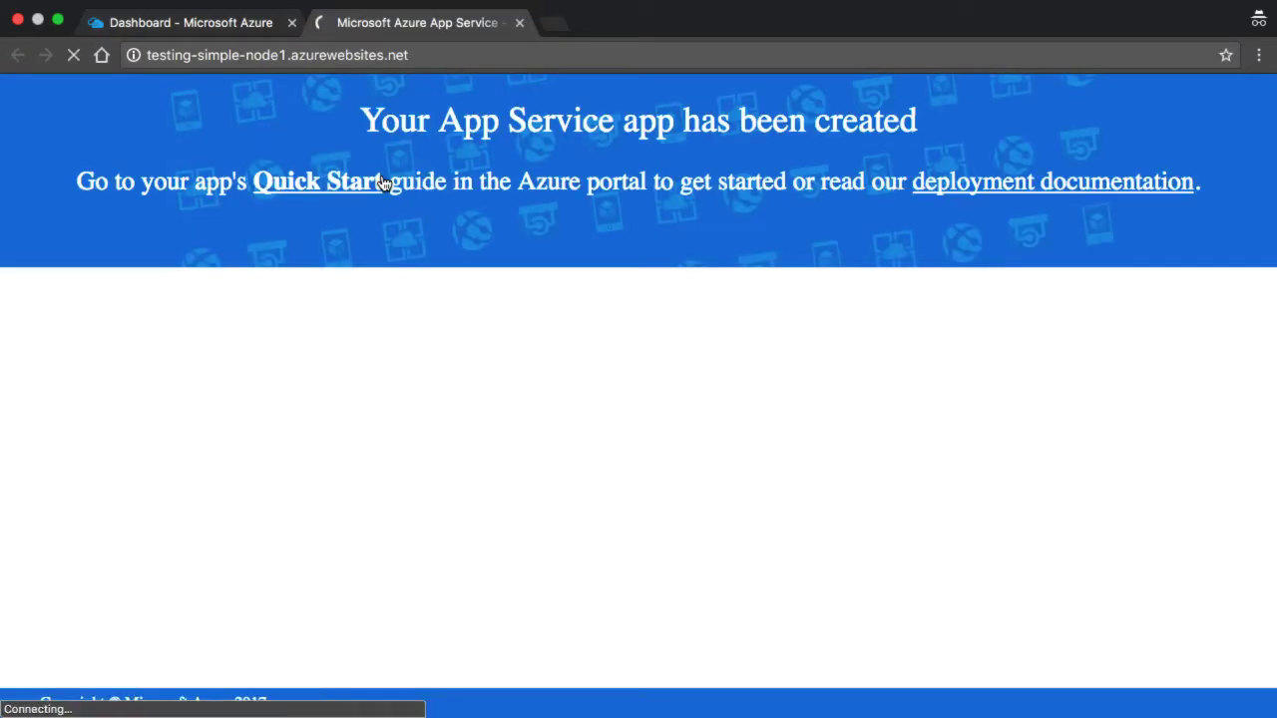